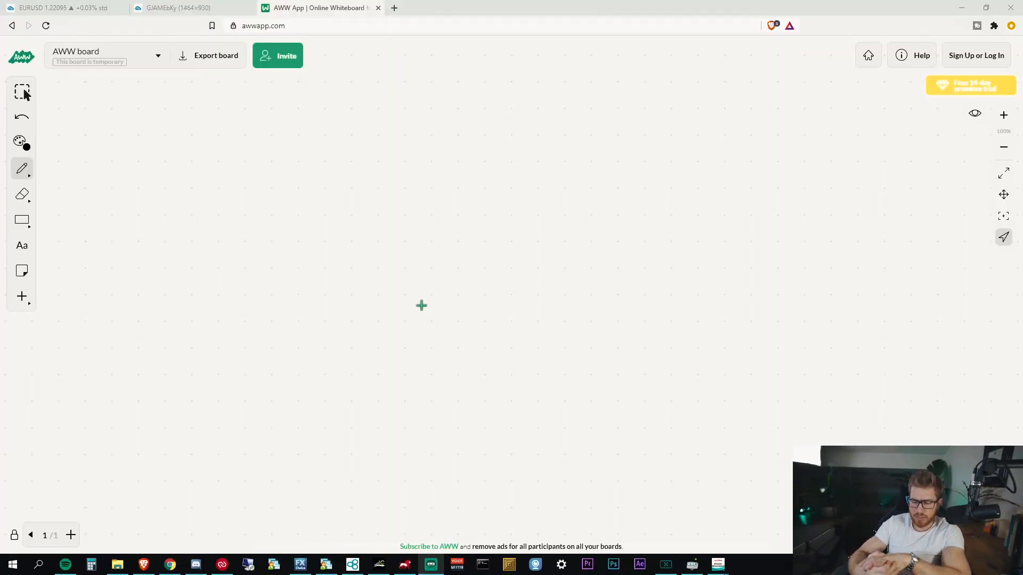
{"action": "mouse_move", "coordinate": [180, 161]}
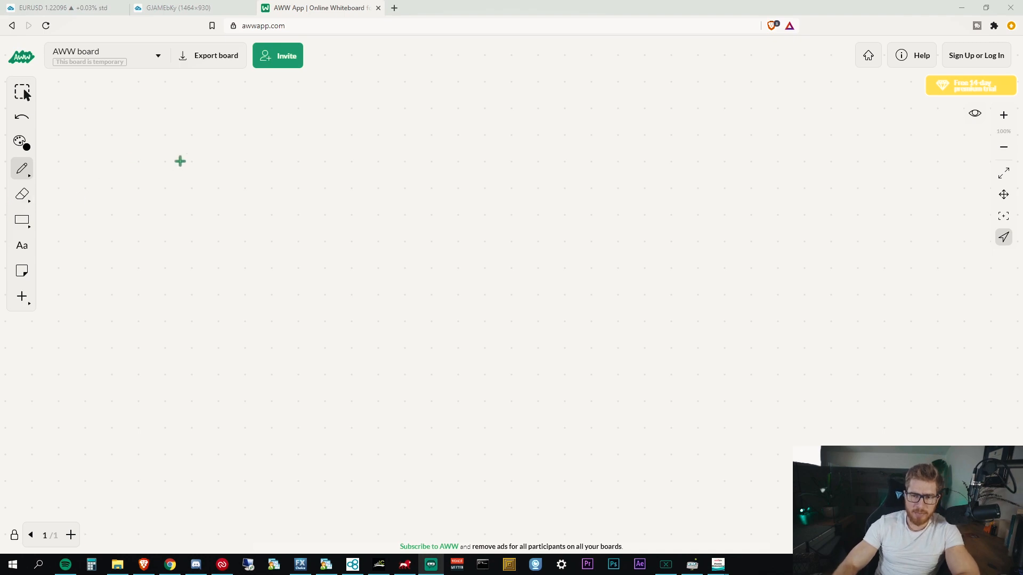
Handwrite 67 ×2 on the board and bring up Windows Calculator from the taskbar.
{"action": "left_click_drag", "start_coordinate": [183, 163], "coordinate": [169, 190]}
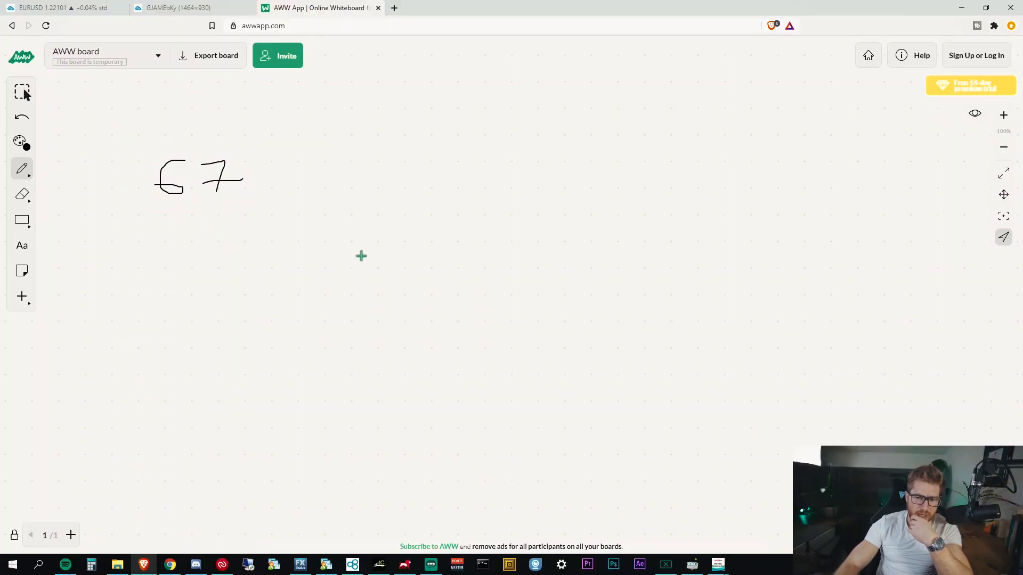
{"action": "left_click_drag", "start_coordinate": [280, 182], "coordinate": [307, 173]}
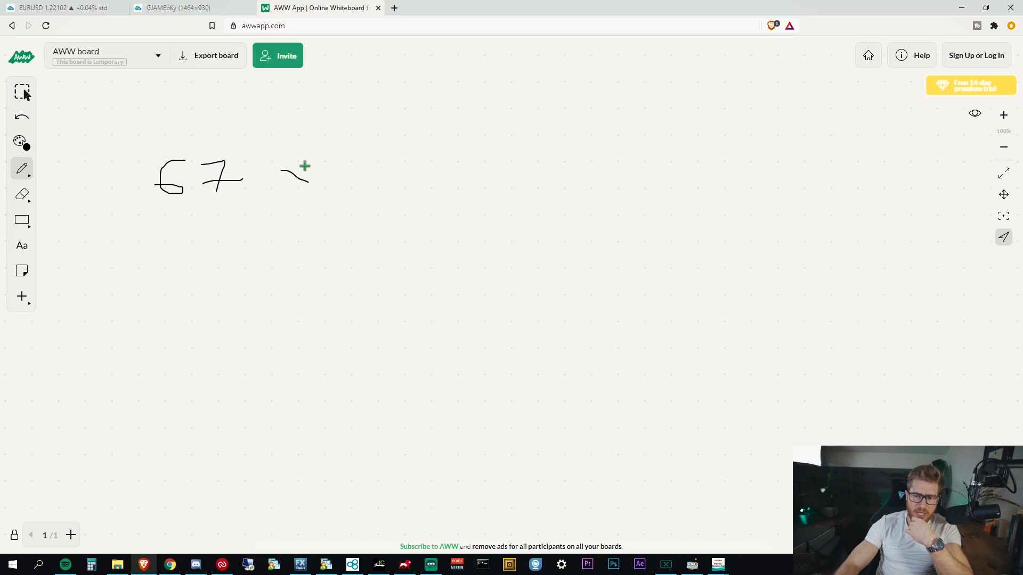
{"action": "left_click_drag", "start_coordinate": [296, 169], "coordinate": [316, 189]}
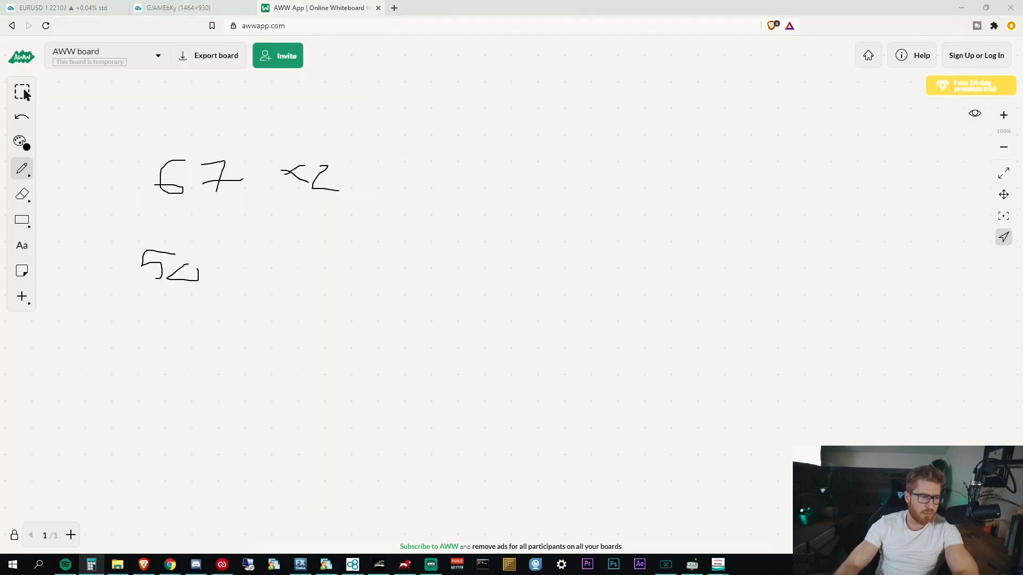
{"action": "left_click", "coordinate": [534, 565]}
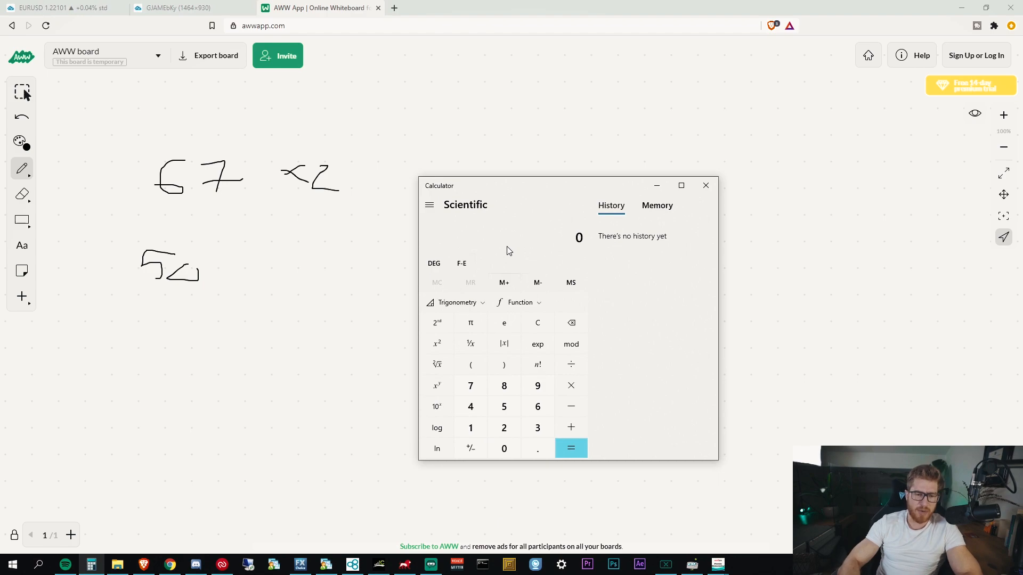
Key in 67 × 2 to get 134 on the calculator.
{"action": "left_click", "coordinate": [470, 385]}
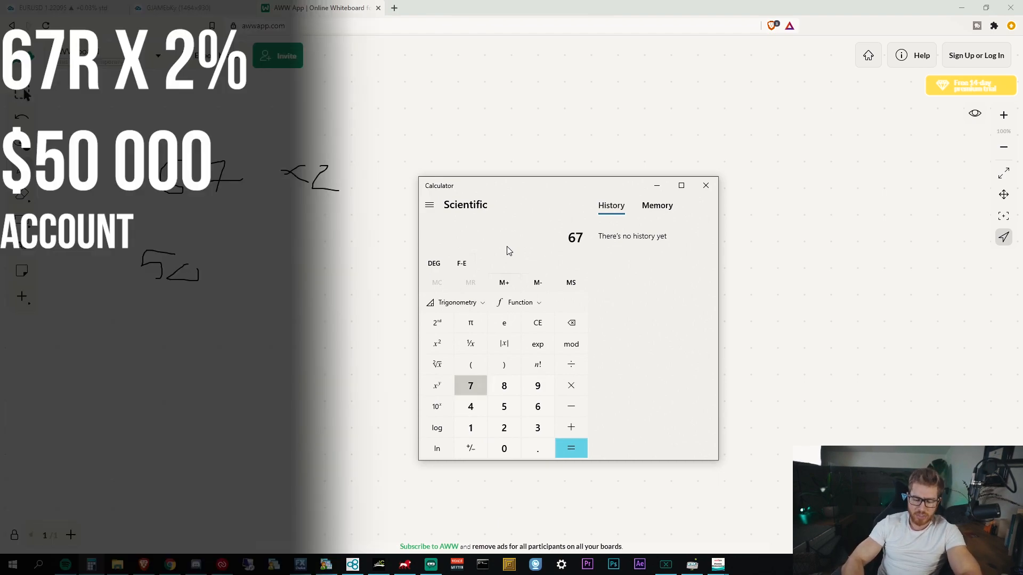
{"action": "left_click", "coordinate": [570, 448]}
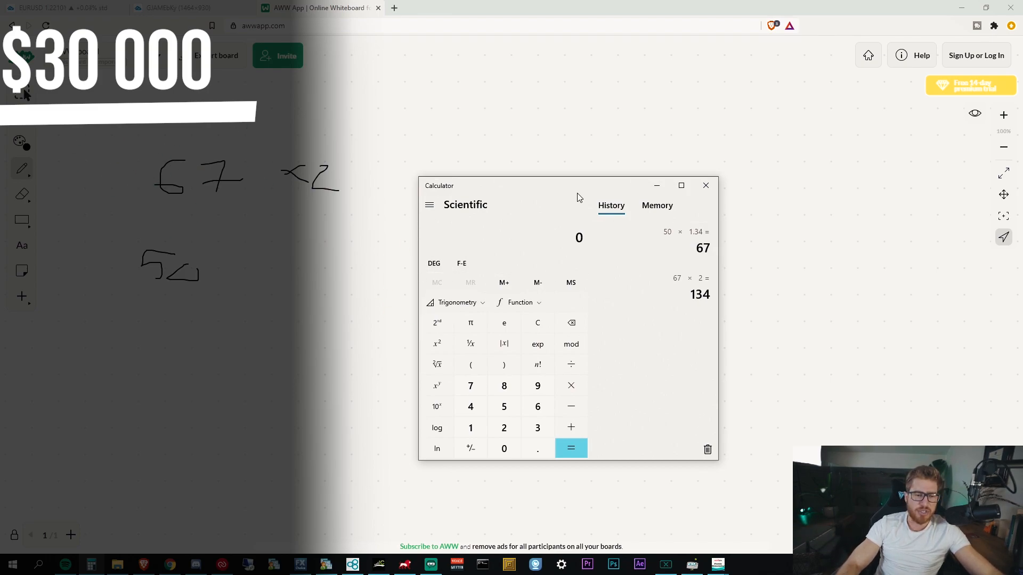
Drag the calculator further right over the board before computing 50 × 2.
{"action": "left_click_drag", "start_coordinate": [578, 185], "coordinate": [586, 169]}
{"action": "type", "text": "50"}
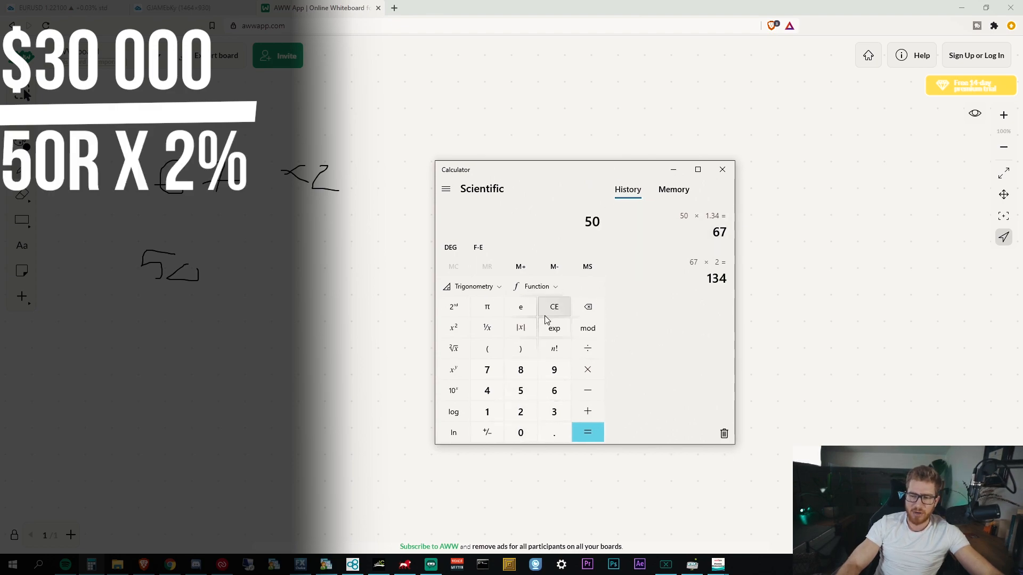
{"action": "mouse_move", "coordinate": [555, 313]}
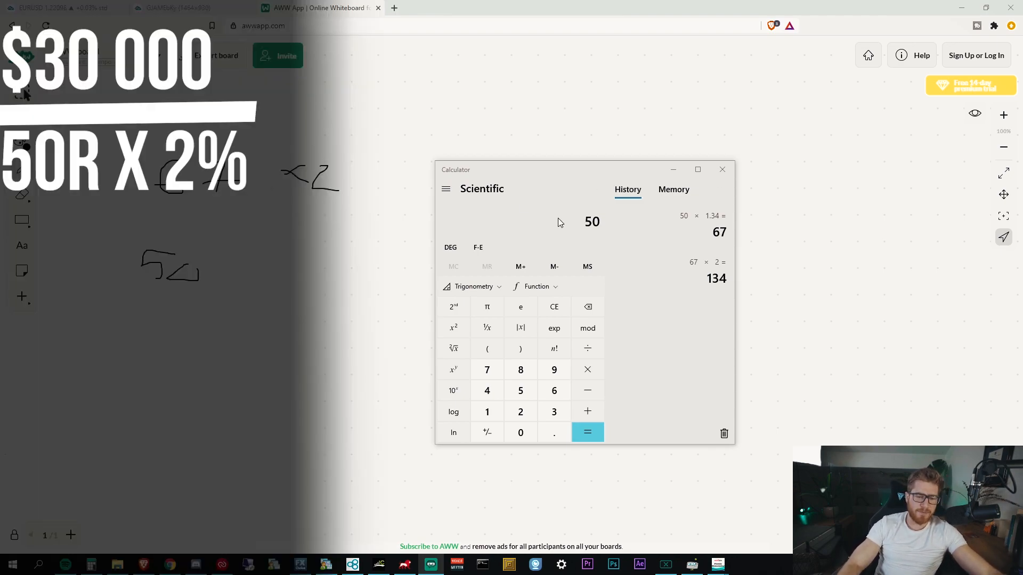
{"action": "mouse_move", "coordinate": [569, 217]}
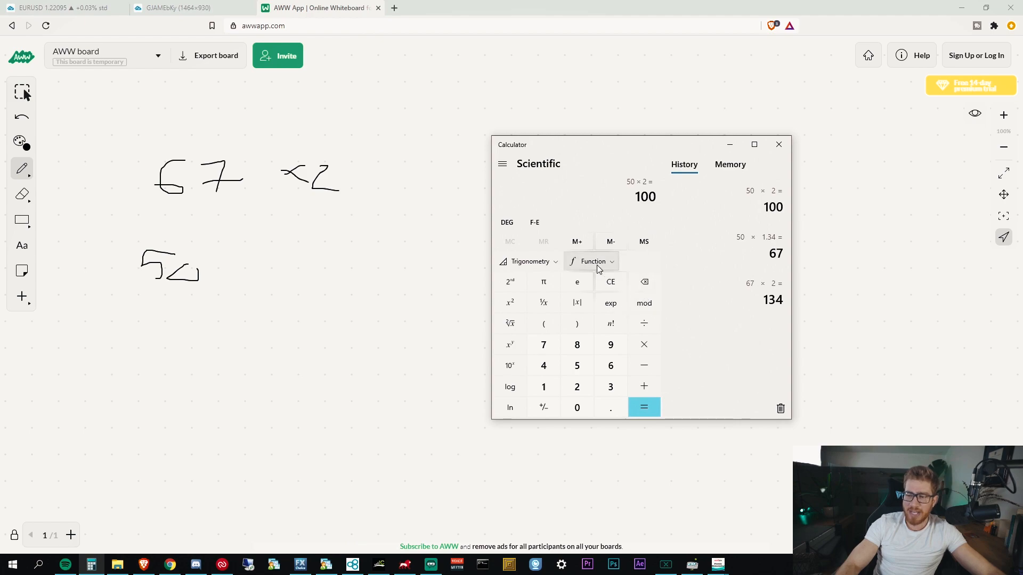
Handwrite 5r near the middle of the whiteboard.
{"action": "left_click", "coordinate": [610, 282]}
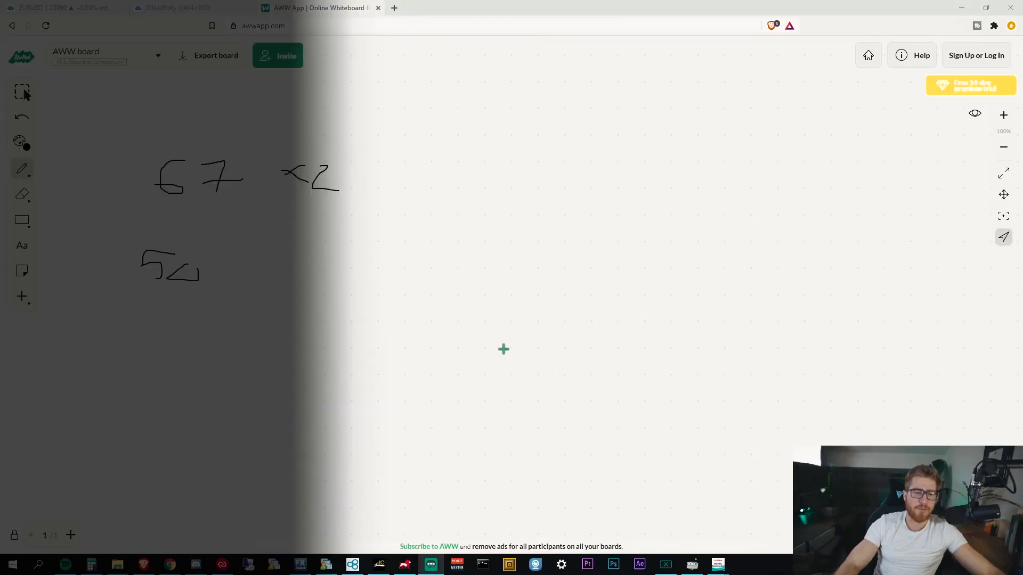
{"action": "left_click_drag", "start_coordinate": [522, 233], "coordinate": [509, 277]}
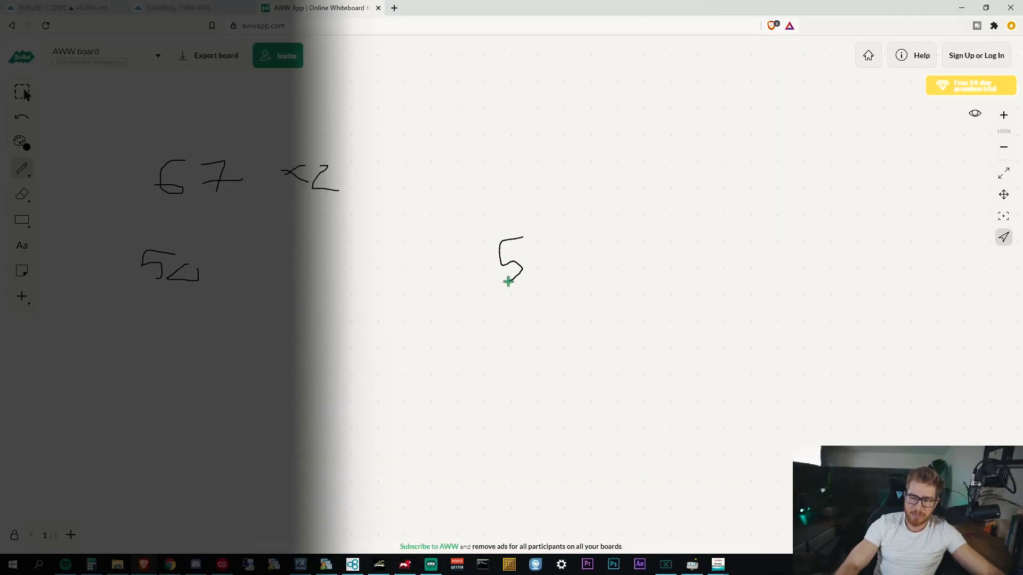
{"action": "left_click_drag", "start_coordinate": [511, 261], "coordinate": [547, 271]}
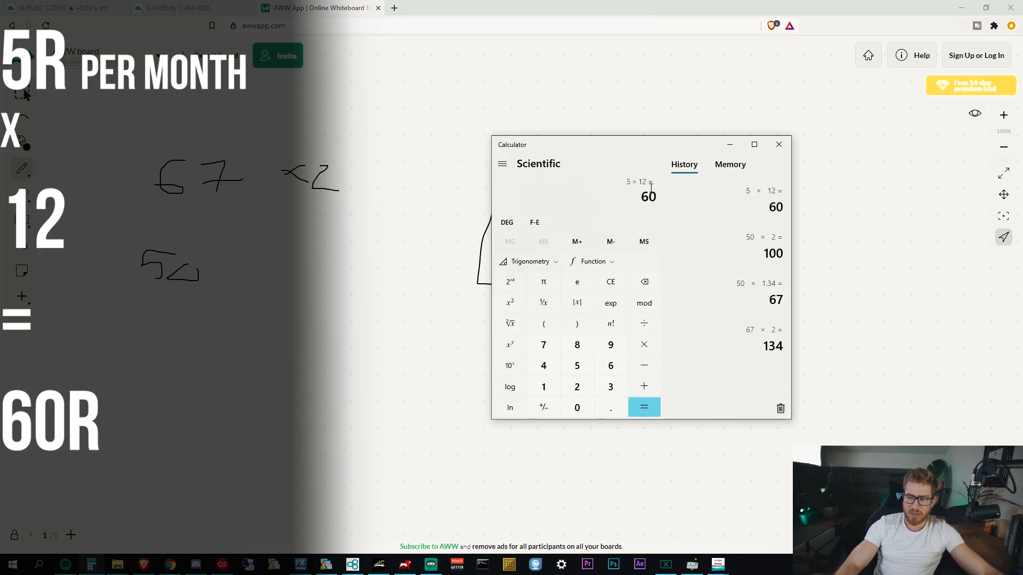
{"action": "mouse_move", "coordinate": [613, 192]}
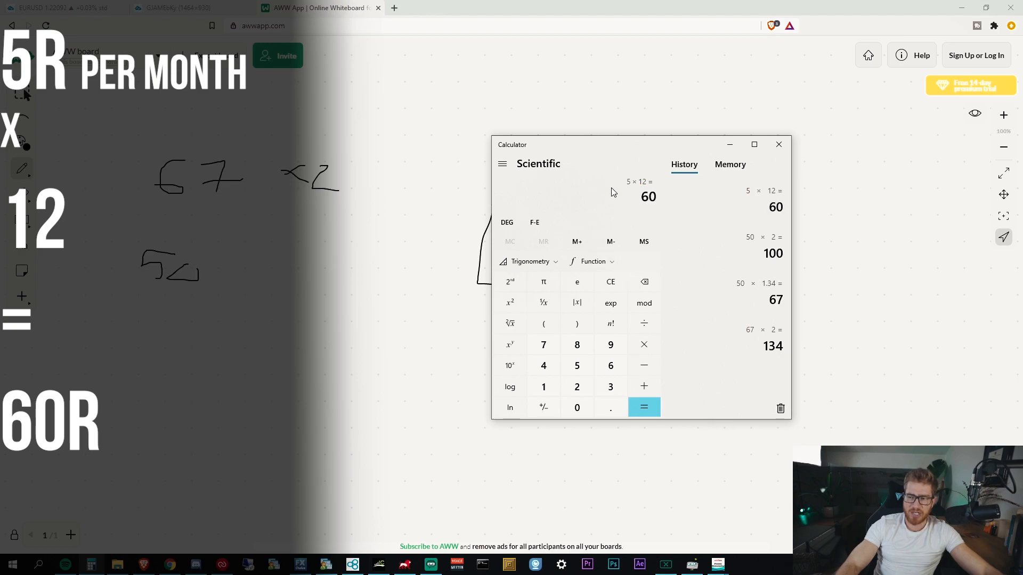
{"action": "mouse_move", "coordinate": [601, 200]}
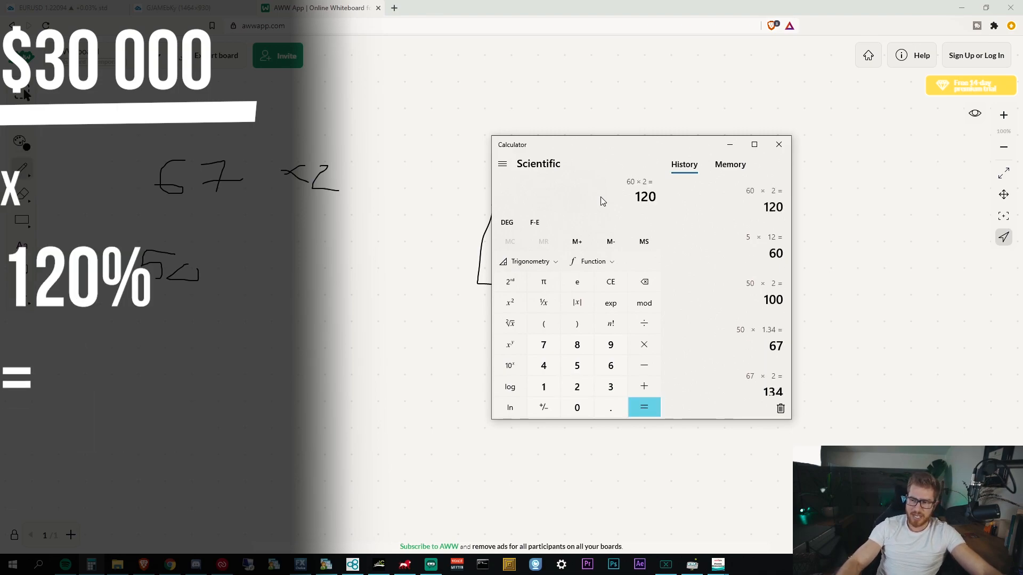
Compute 30000 × 1.2 and select the 36,000 result.
{"action": "left_click", "coordinate": [643, 407]}
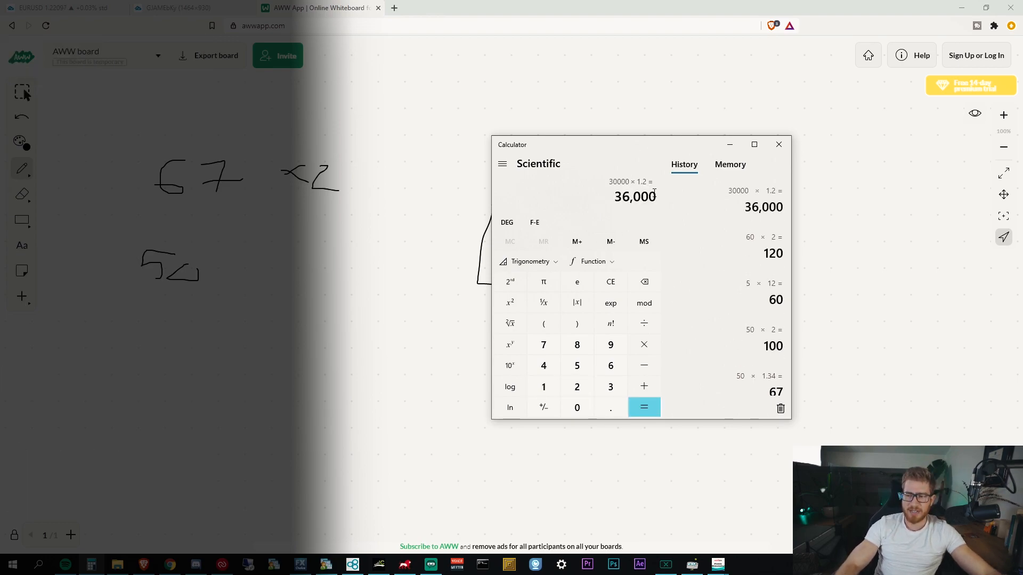
{"action": "double_click", "coordinate": [634, 197]}
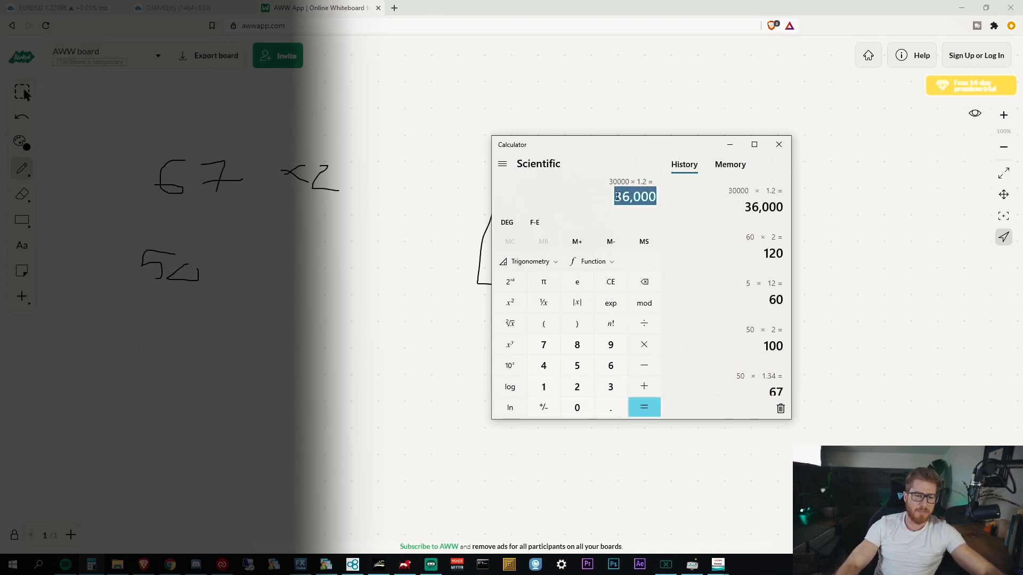
{"action": "mouse_move", "coordinate": [364, 419]}
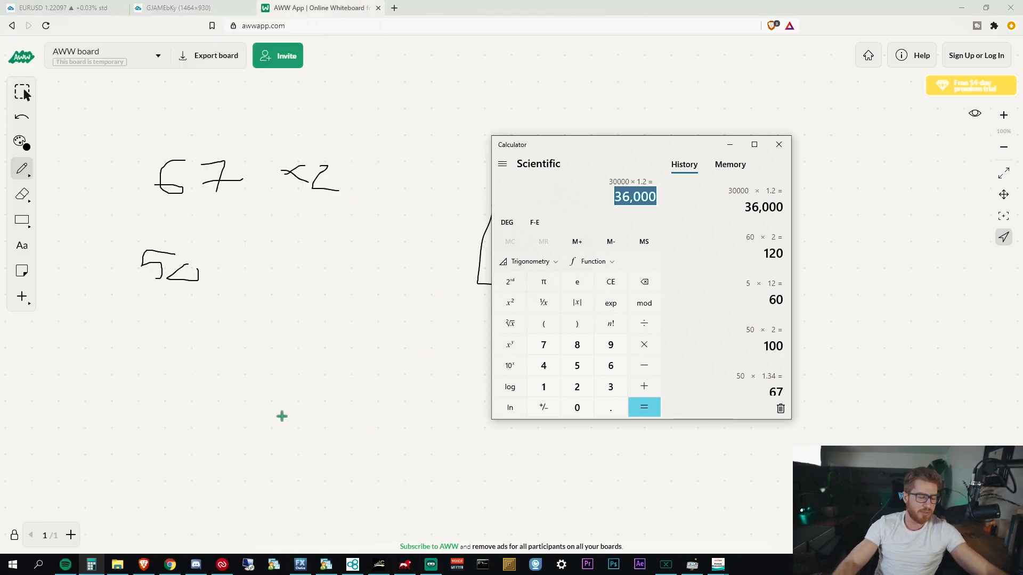
{"action": "mouse_move", "coordinate": [421, 346]}
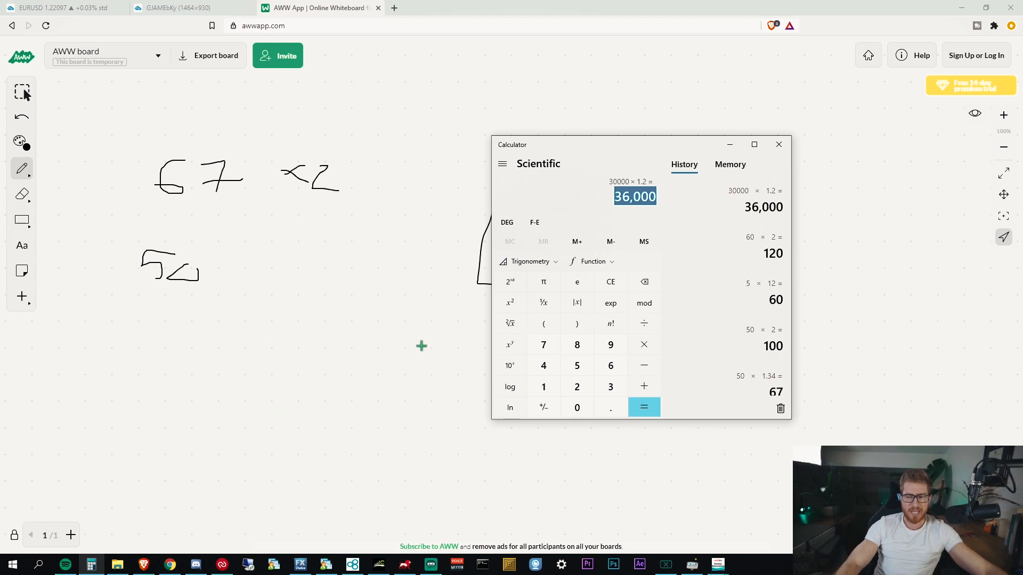
{"action": "mouse_move", "coordinate": [405, 350]}
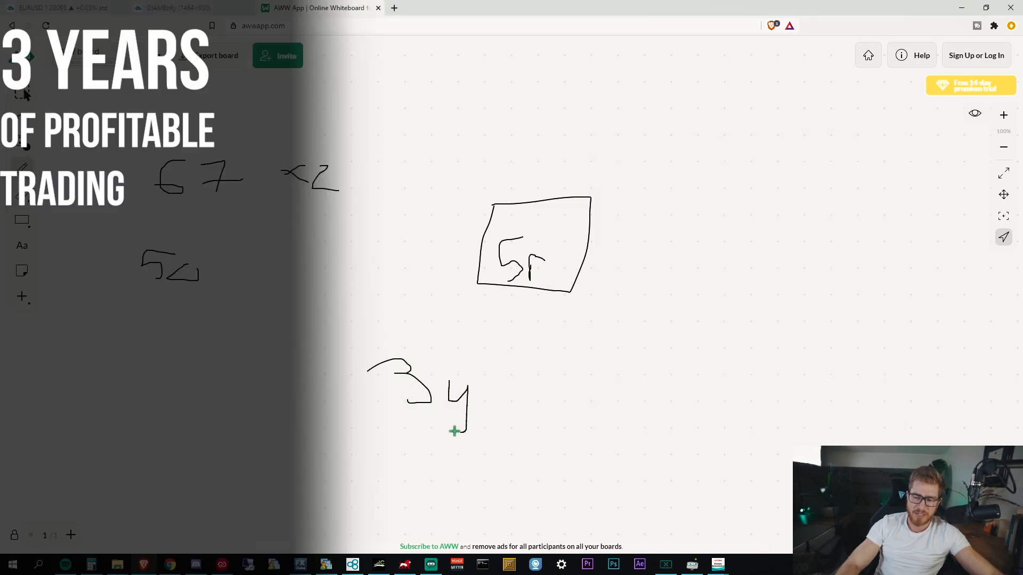
Handwrite the word years after the 3 below the boxed 5r.
{"action": "left_click_drag", "start_coordinate": [463, 404], "coordinate": [515, 401]}
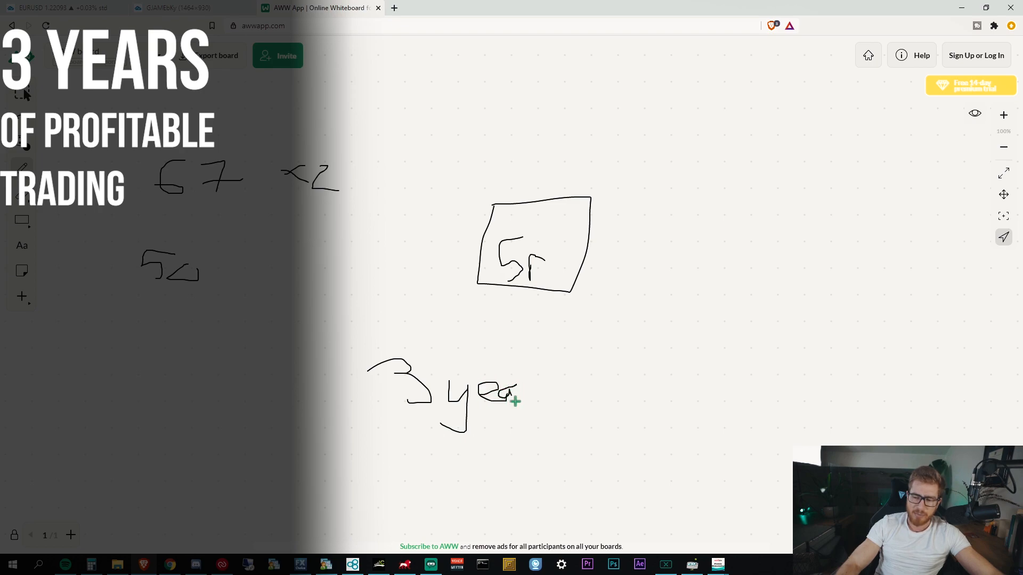
{"action": "left_click_drag", "start_coordinate": [509, 395], "coordinate": [538, 384]}
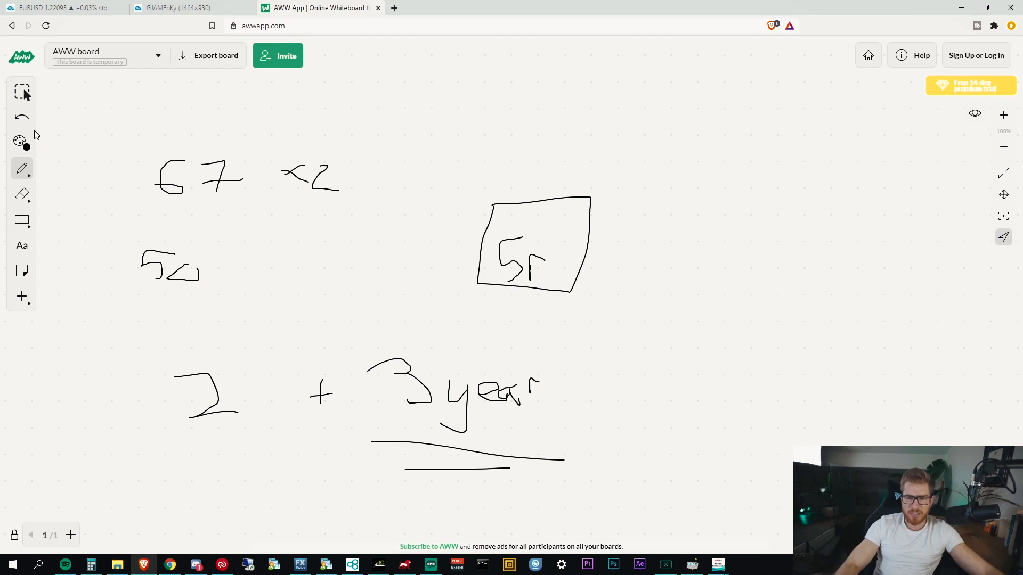
{"action": "mouse_move", "coordinate": [430, 225]}
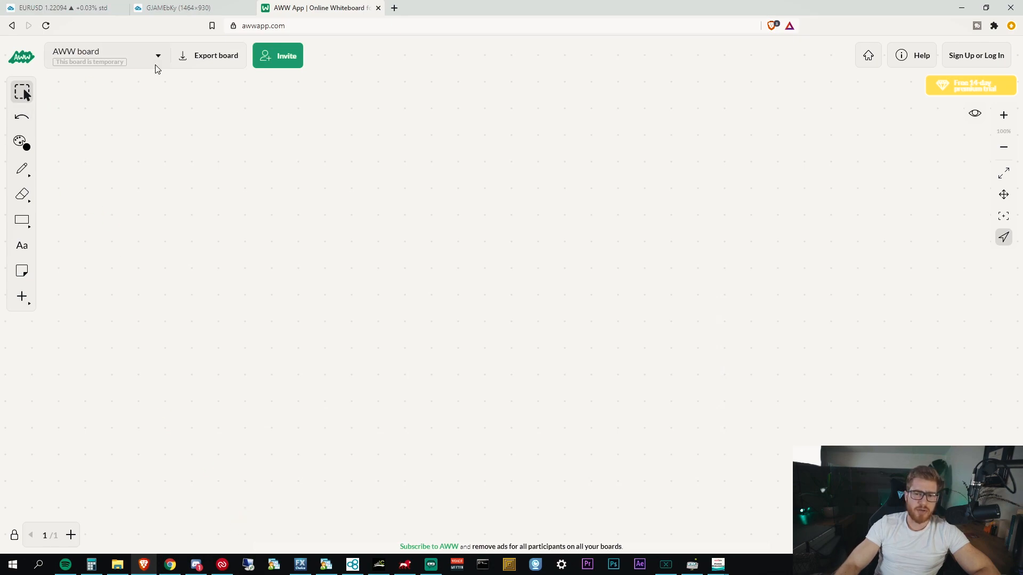
{"action": "mouse_move", "coordinate": [36, 287]}
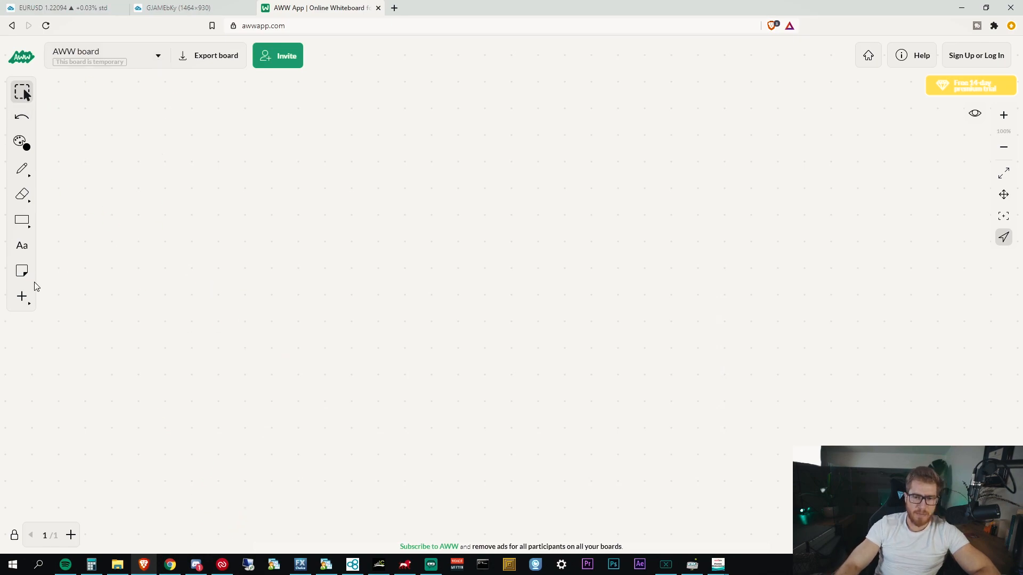
With the freehand pen, write 40r at the top and 400 below it.
{"action": "left_click", "coordinate": [21, 169]}
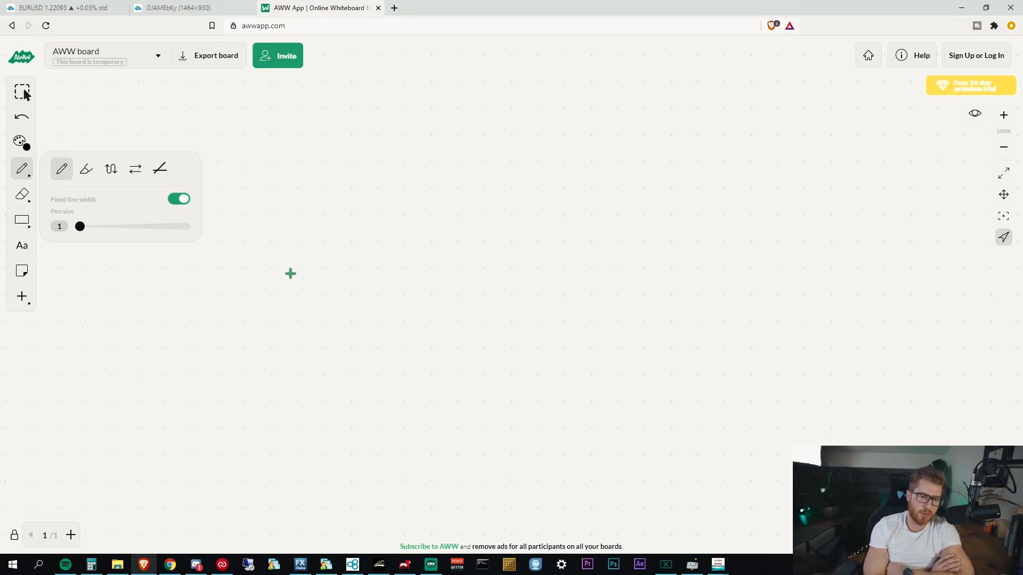
{"action": "left_click_drag", "start_coordinate": [303, 151], "coordinate": [314, 195]}
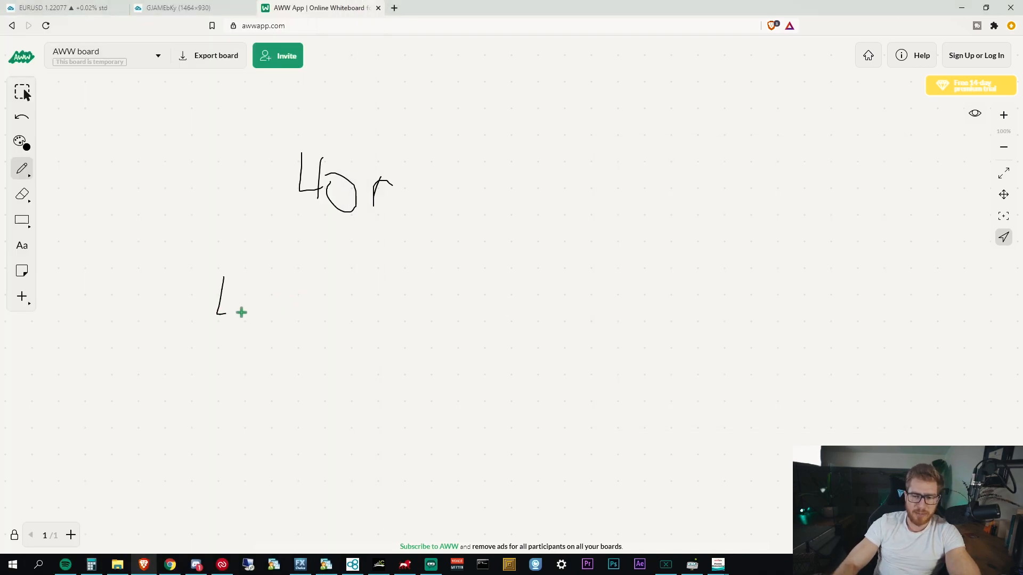
{"action": "left_click_drag", "start_coordinate": [222, 293], "coordinate": [274, 310]}
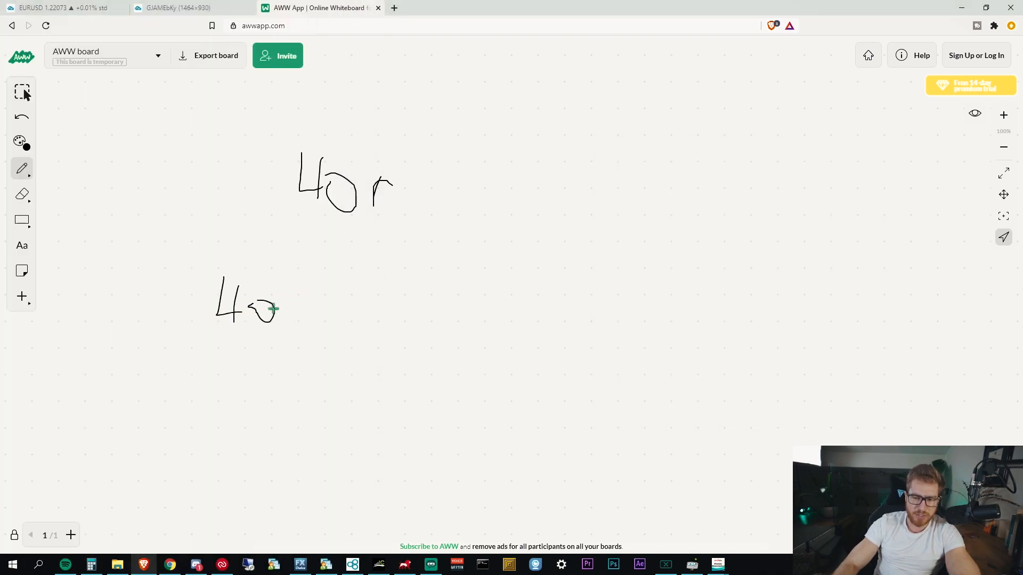
{"action": "left_click_drag", "start_coordinate": [273, 308], "coordinate": [303, 302]}
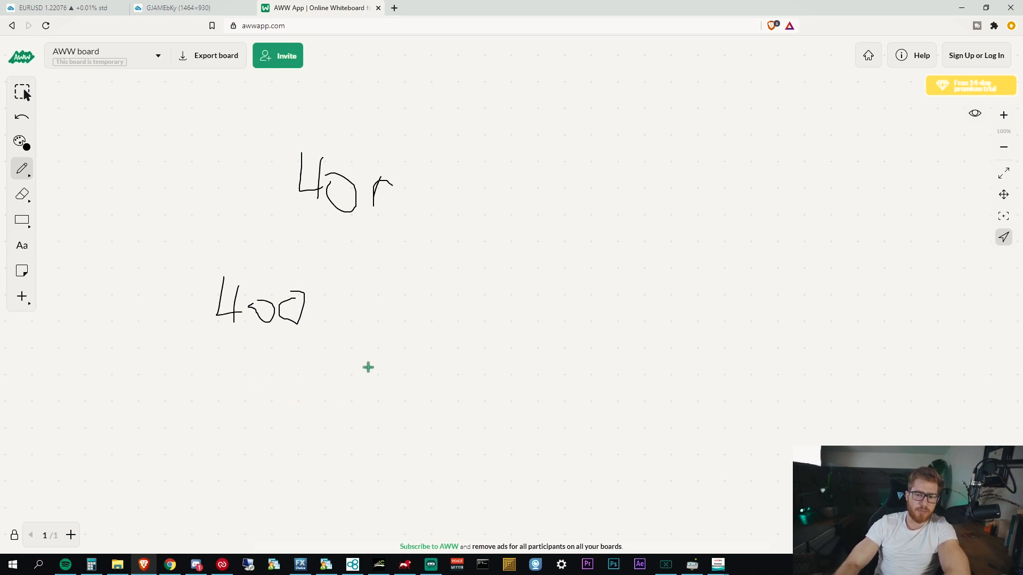
{"action": "mouse_move", "coordinate": [480, 367]}
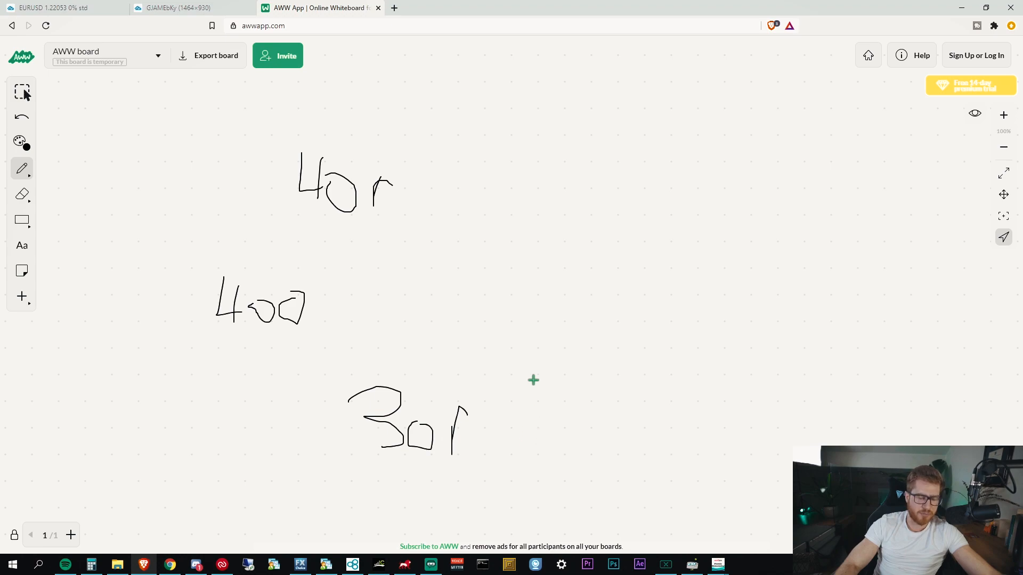
{"action": "mouse_move", "coordinate": [492, 439]}
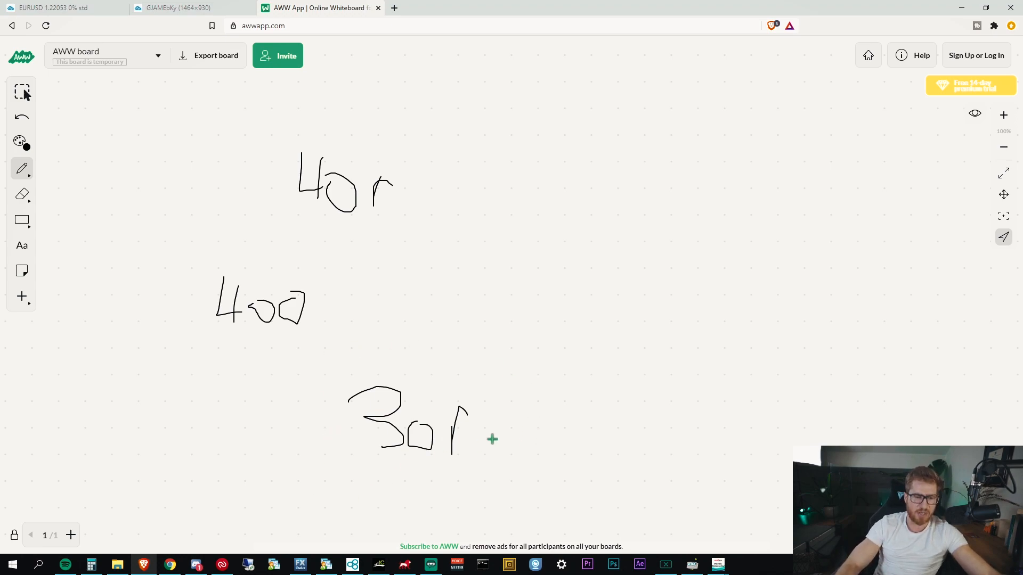
{"action": "mouse_move", "coordinate": [357, 344]}
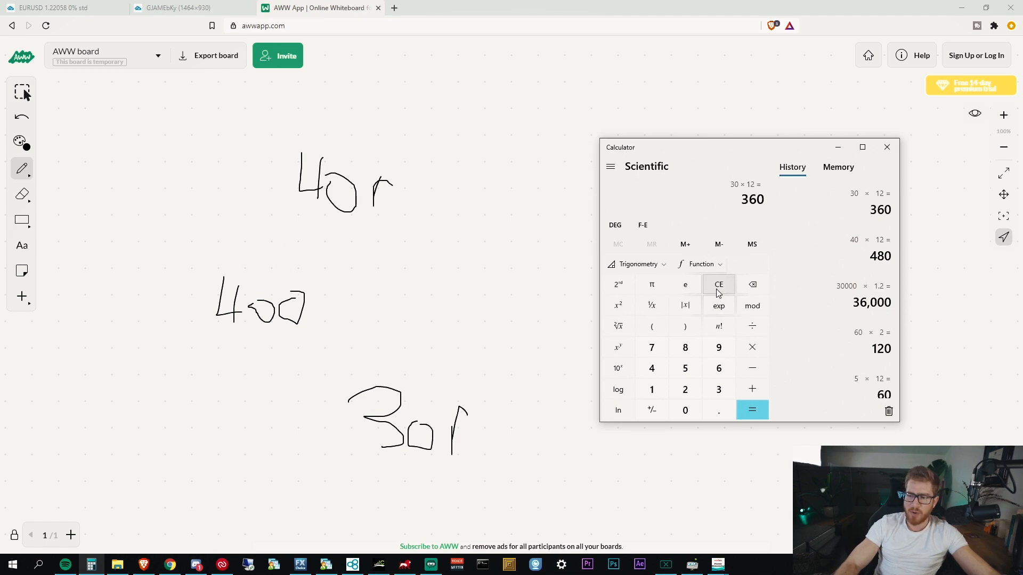
Clear the calculator and compute 500 × 2 = 1,000.
{"action": "left_click", "coordinate": [718, 284]}
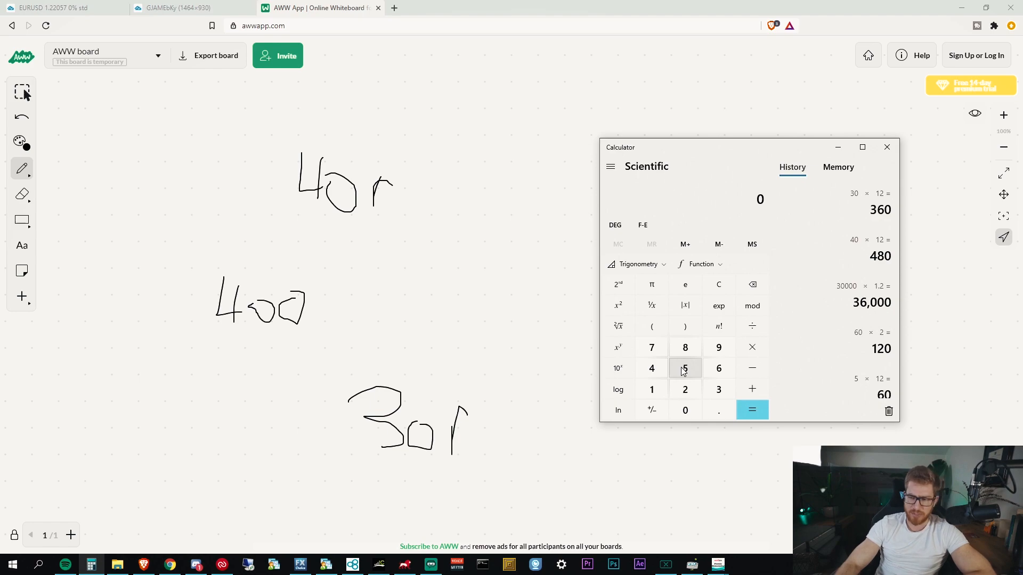
{"action": "left_click", "coordinate": [685, 409]}
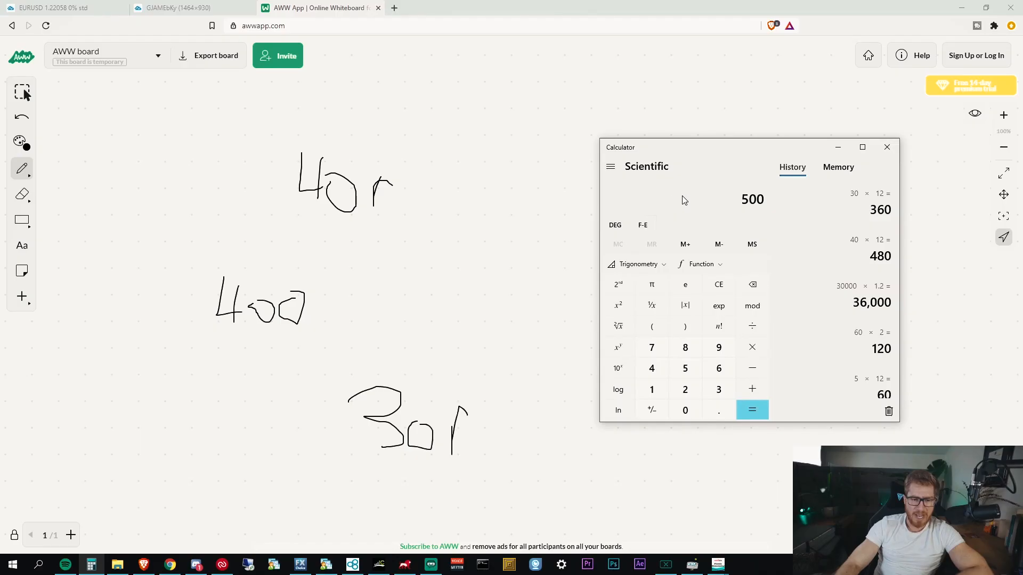
{"action": "mouse_move", "coordinate": [707, 196]}
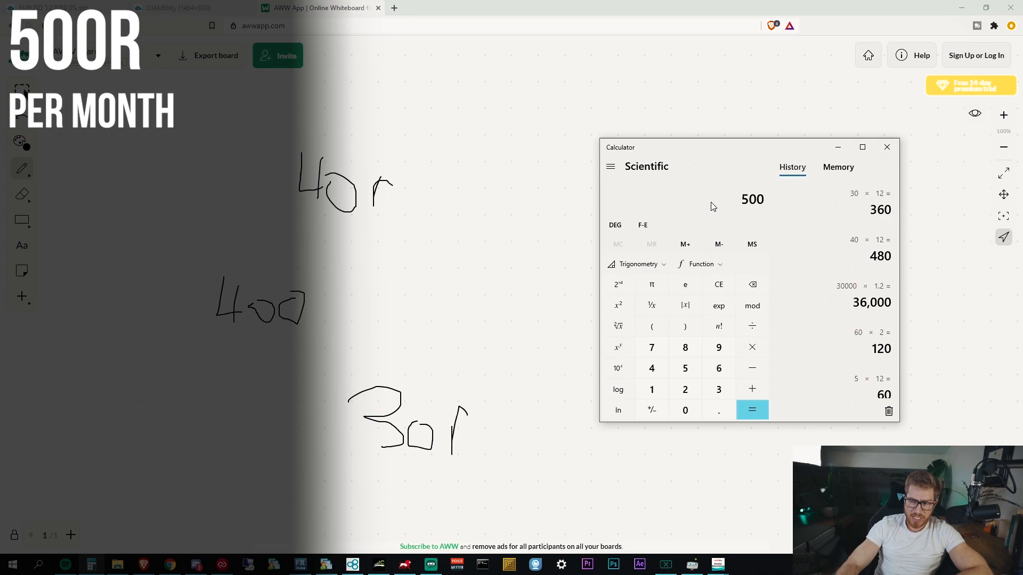
{"action": "mouse_move", "coordinate": [712, 209]}
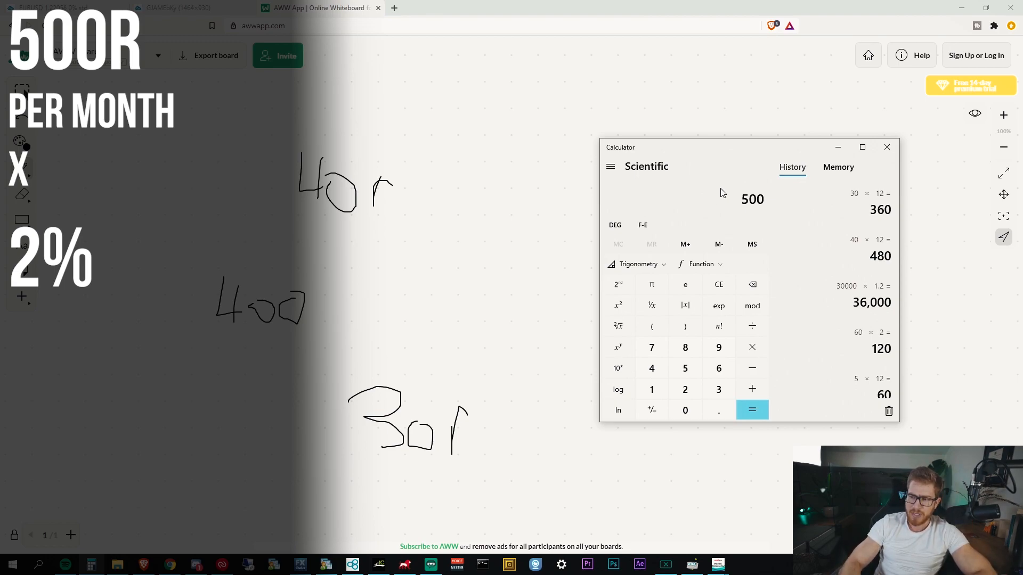
{"action": "left_click", "coordinate": [752, 410]}
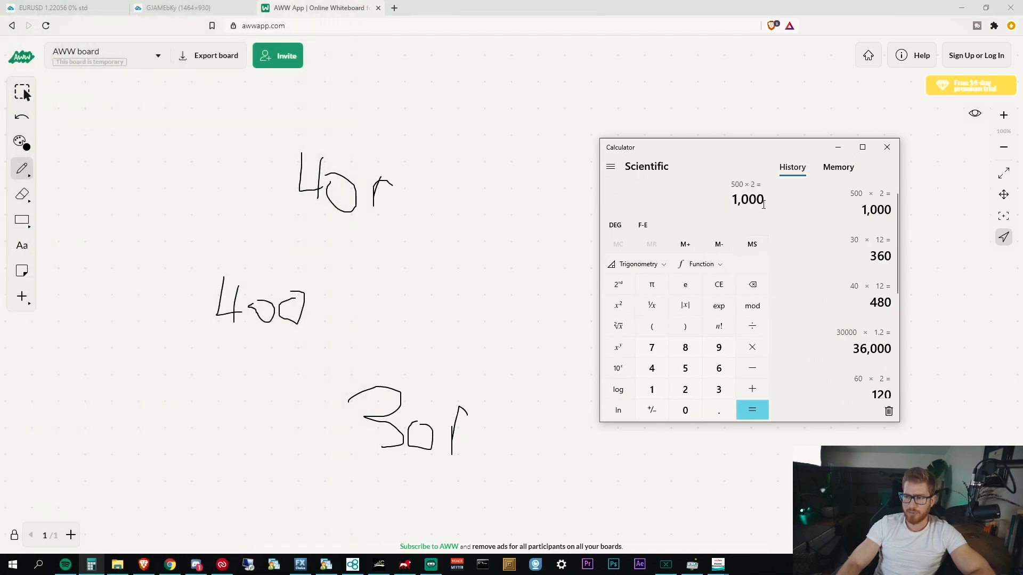
Clear the display to begin the 5000 × 10 multiply-by-ten chain.
{"action": "left_click", "coordinate": [718, 285]}
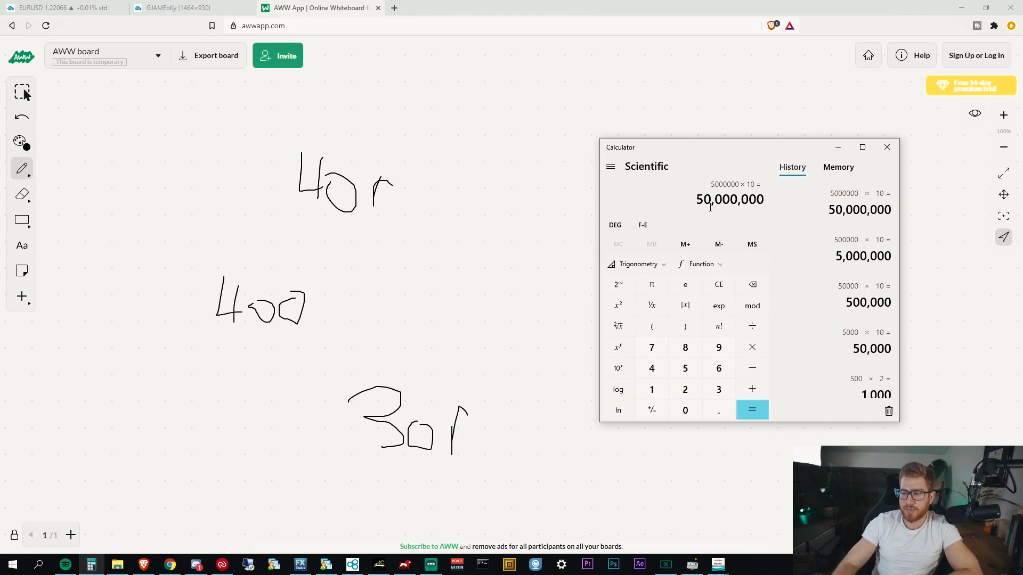
Clear the display and compute 400 × 2 = 800.
{"action": "left_click", "coordinate": [719, 284]}
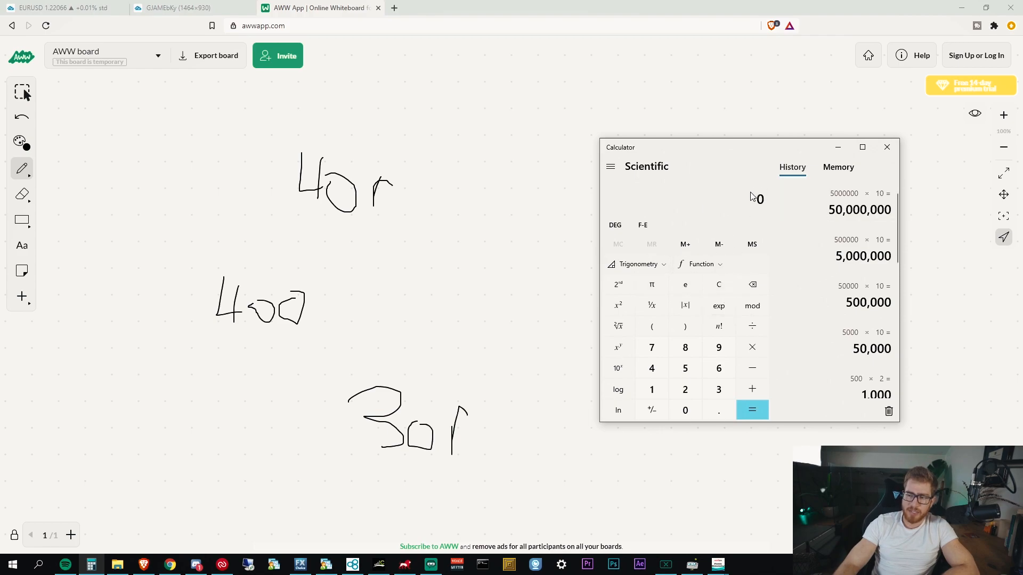
{"action": "mouse_move", "coordinate": [747, 198]}
{"action": "type", "text": "400"}
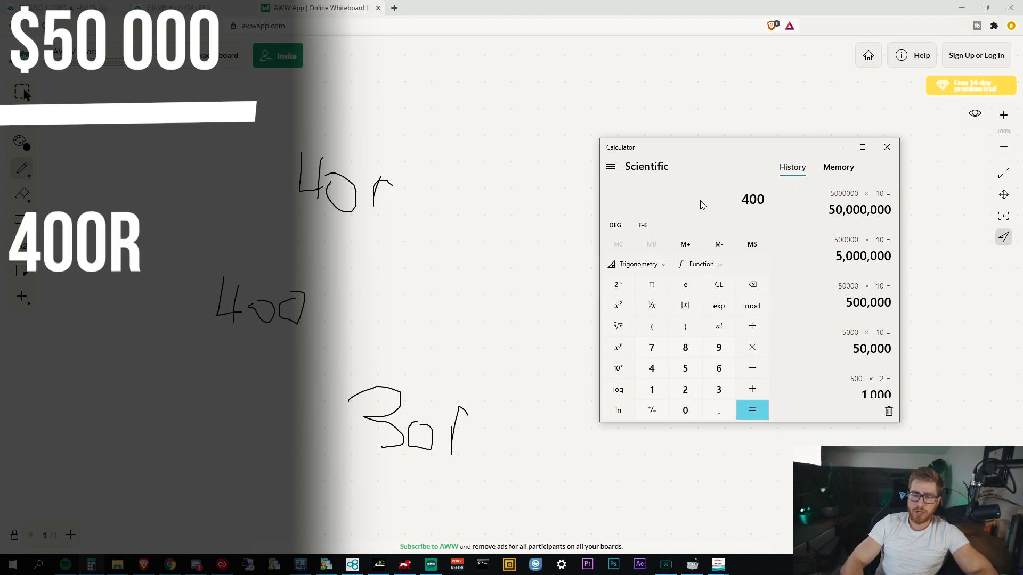
{"action": "left_click", "coordinate": [751, 347]}
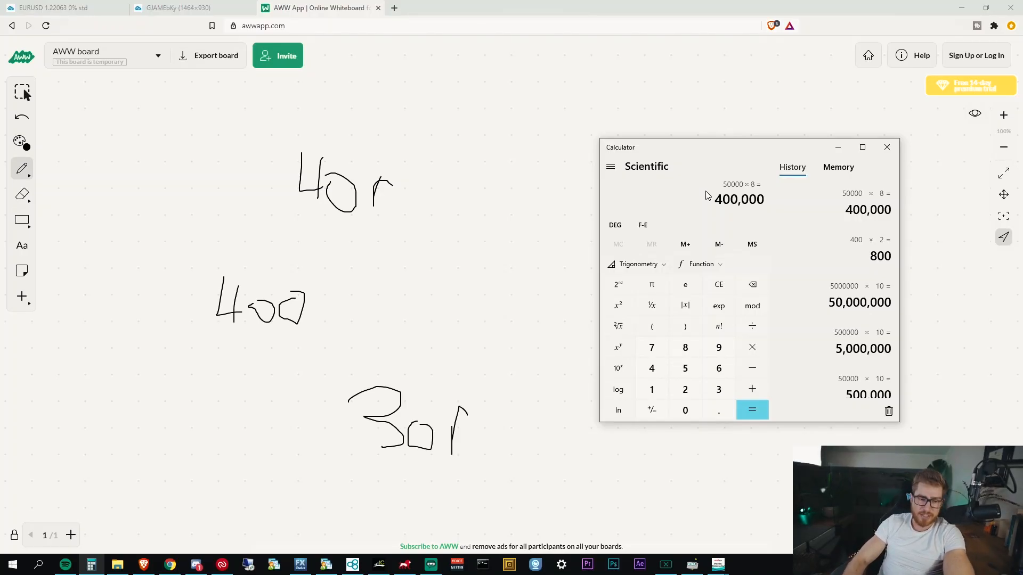
{"action": "mouse_move", "coordinate": [375, 343]}
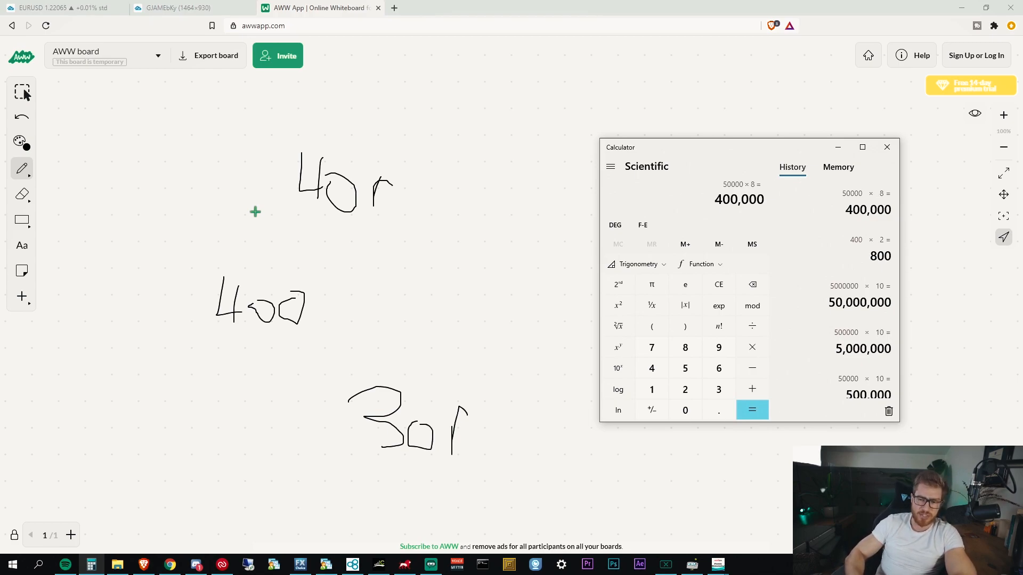
Compute 15 × 12 = 180, 150 × 2 = 300 and 100000 × 3 = 300,000.
{"action": "left_click", "coordinate": [718, 284]}
{"action": "type", "text": "150"}
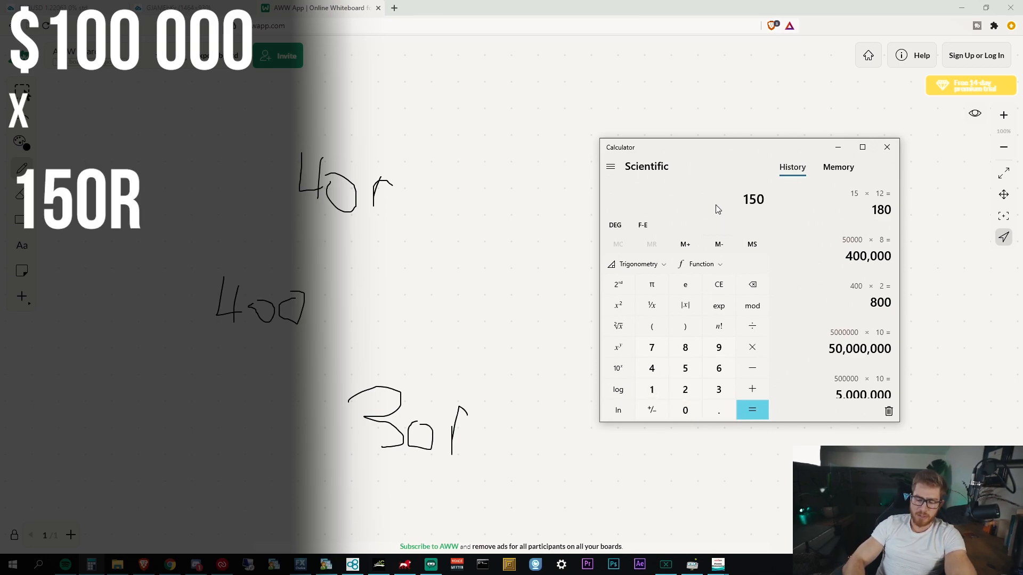
{"action": "left_click", "coordinate": [752, 410]}
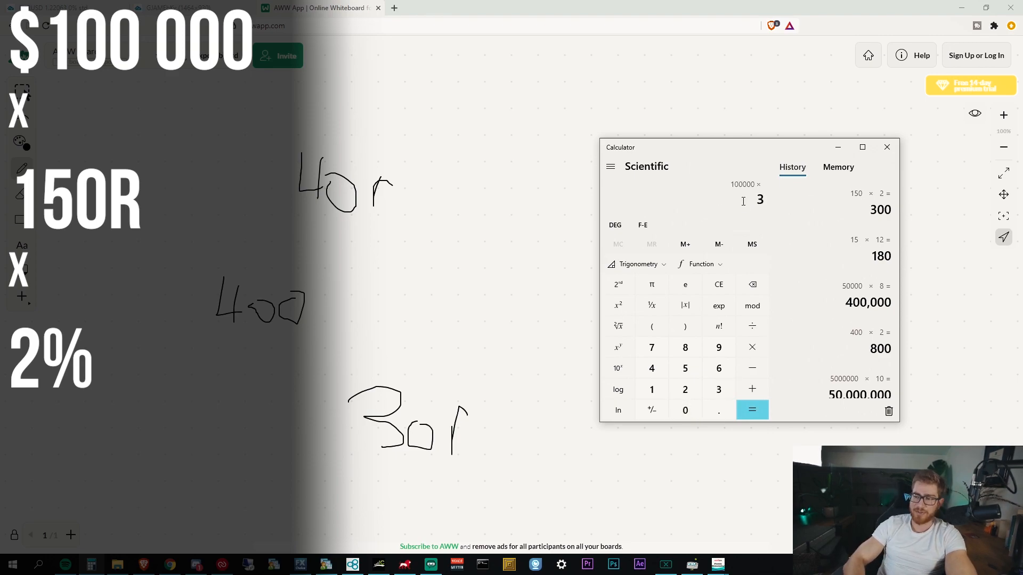
{"action": "left_click", "coordinate": [751, 409]}
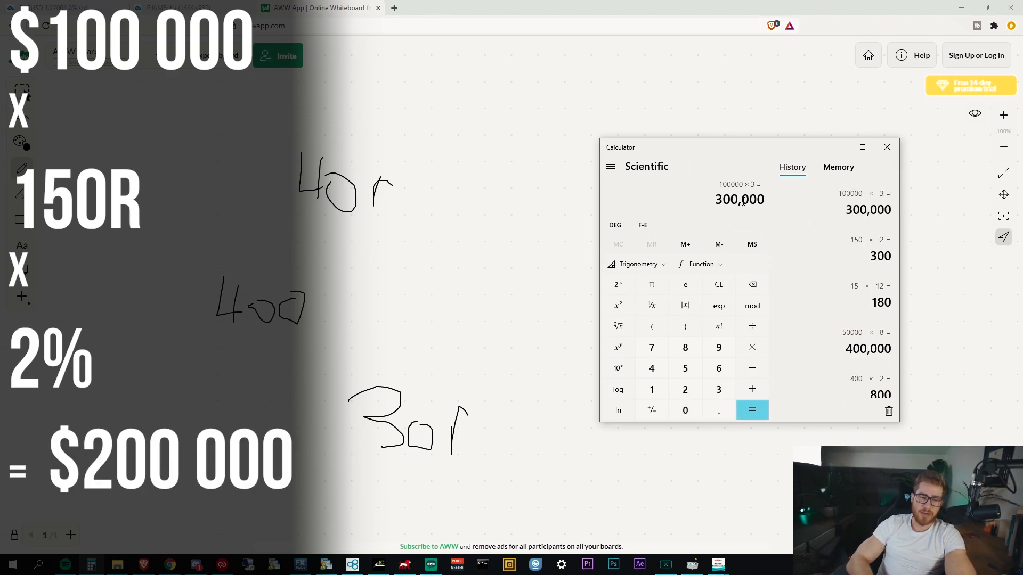